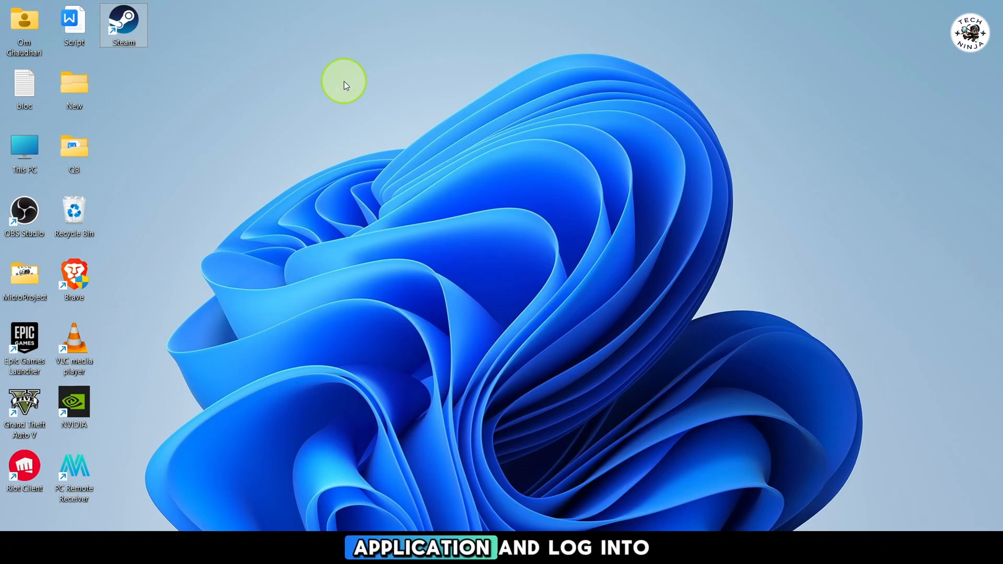
# - Launch Steam from its desktop shortcut so the store page appears
pyautogui.doubleClick(123, 21)
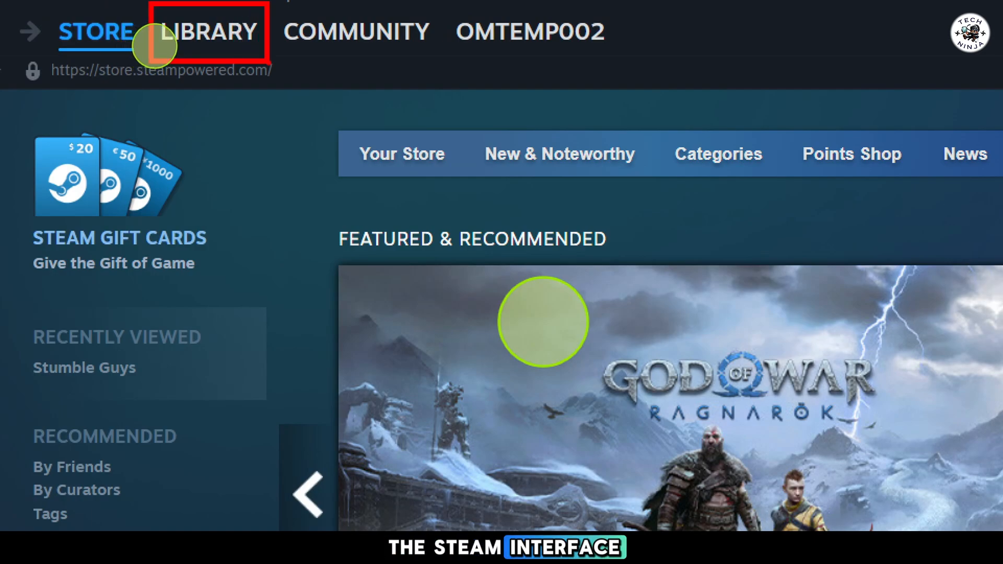
# - Go to the library home, where Stumble Guys is listed
pyautogui.click(127, 30)
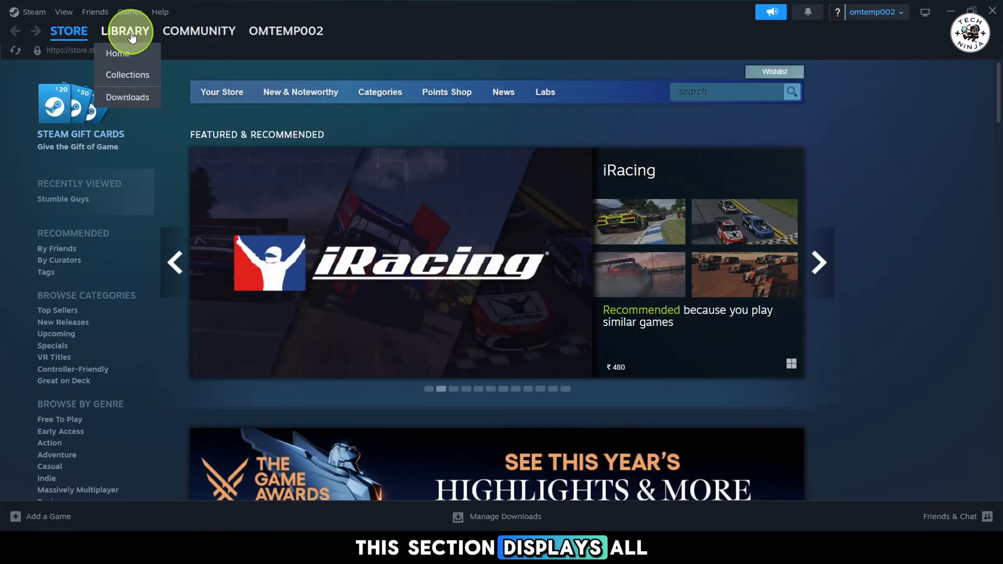
pyautogui.click(125, 31)
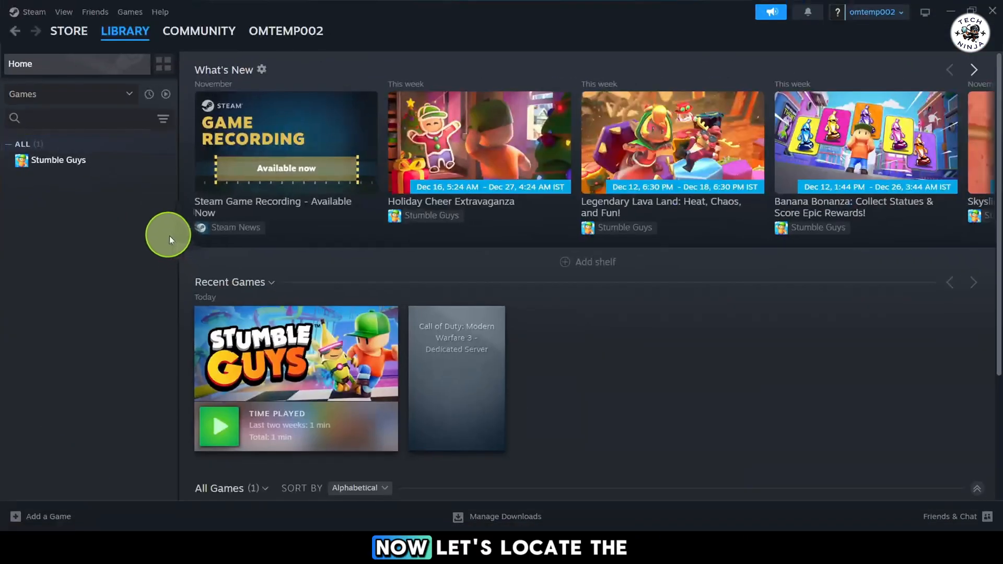
pyautogui.moveTo(83, 165)
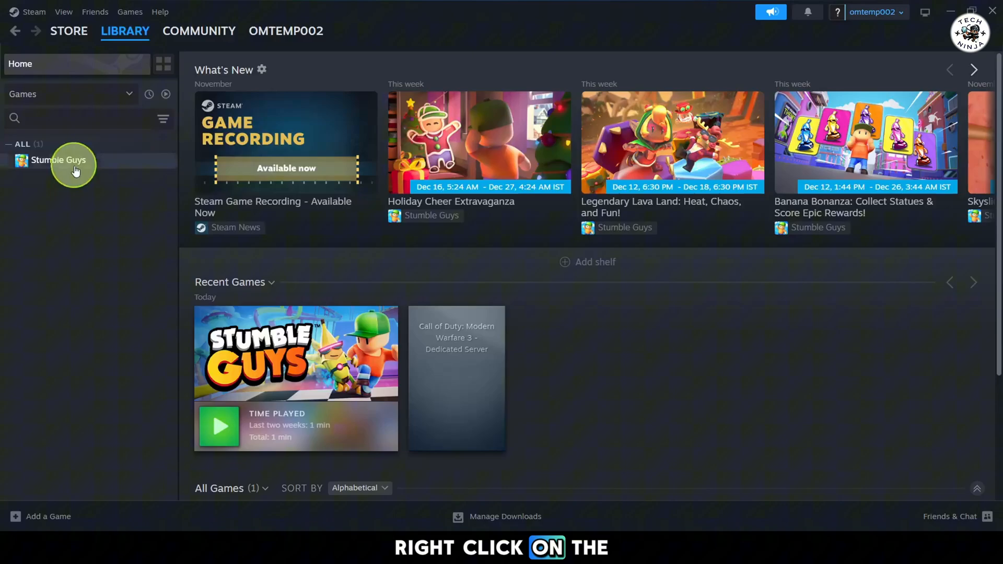
# - Browse Stumble Guys' local files via Manage to see its install folder
pyautogui.rightClick(59, 160)
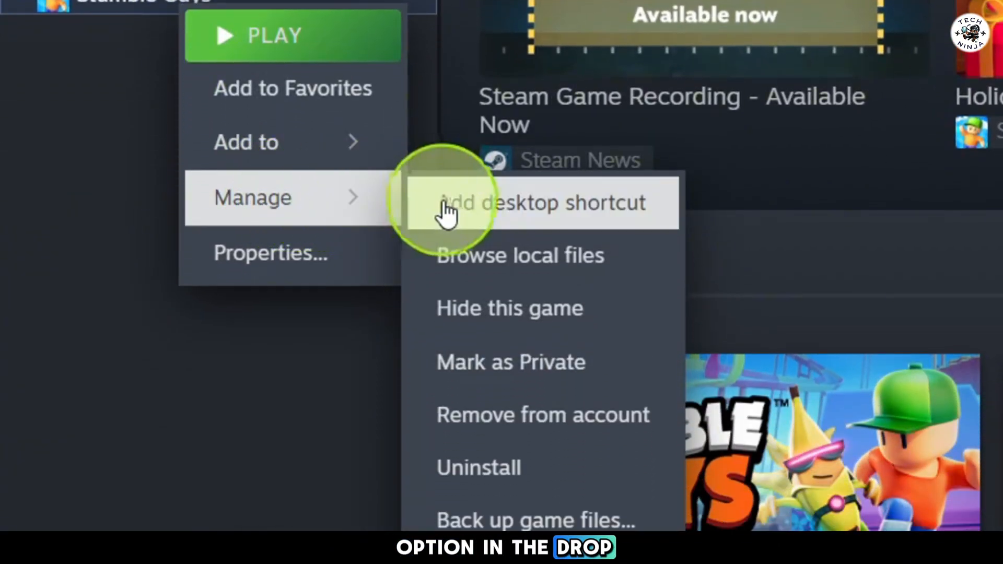
pyautogui.click(541, 202)
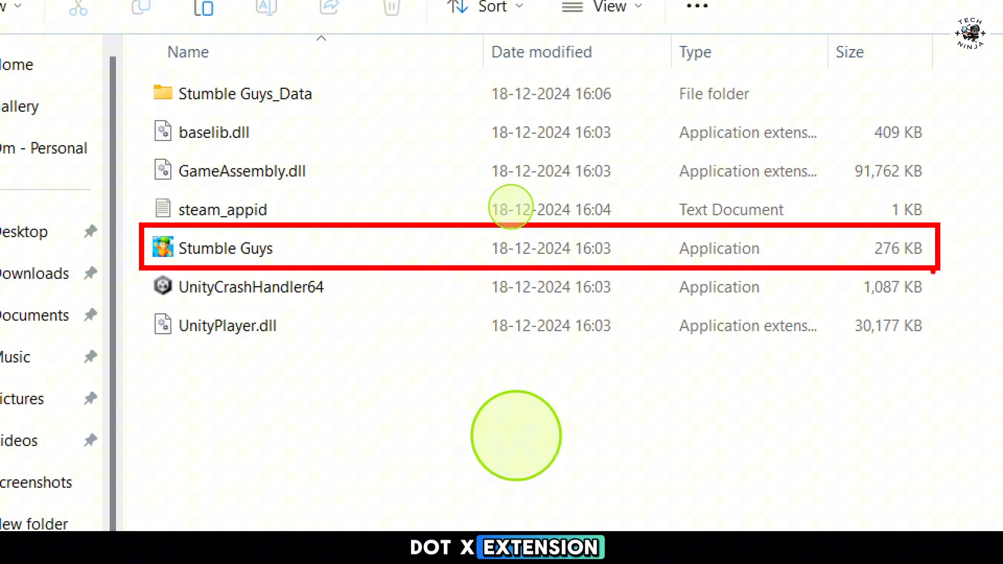
# - Bring up Properties for the Stumble Guys application file
pyautogui.rightClick(181, 201)
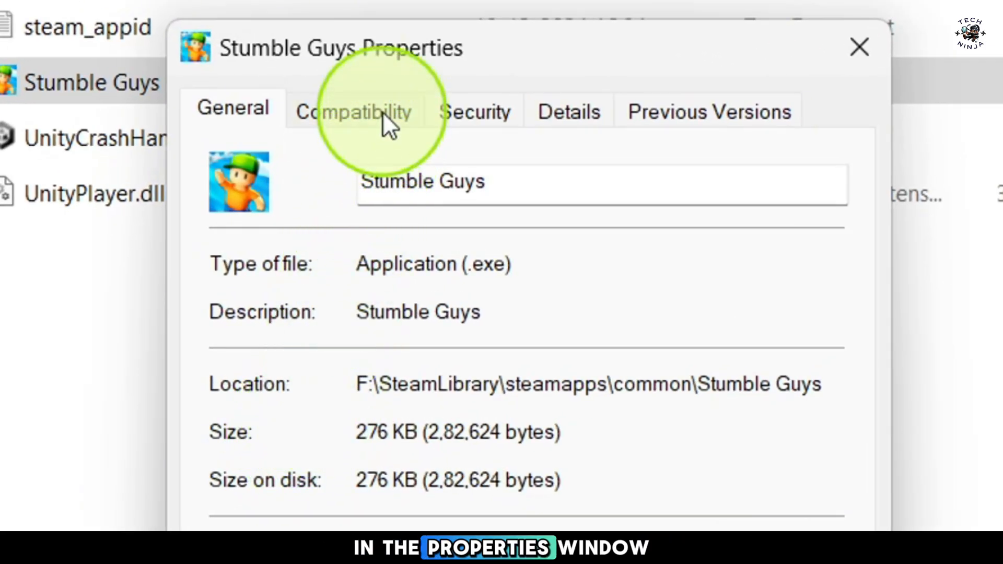
# - Under Compatibility, enable 'Run this program as an administrator' and confirm with OK
pyautogui.click(354, 111)
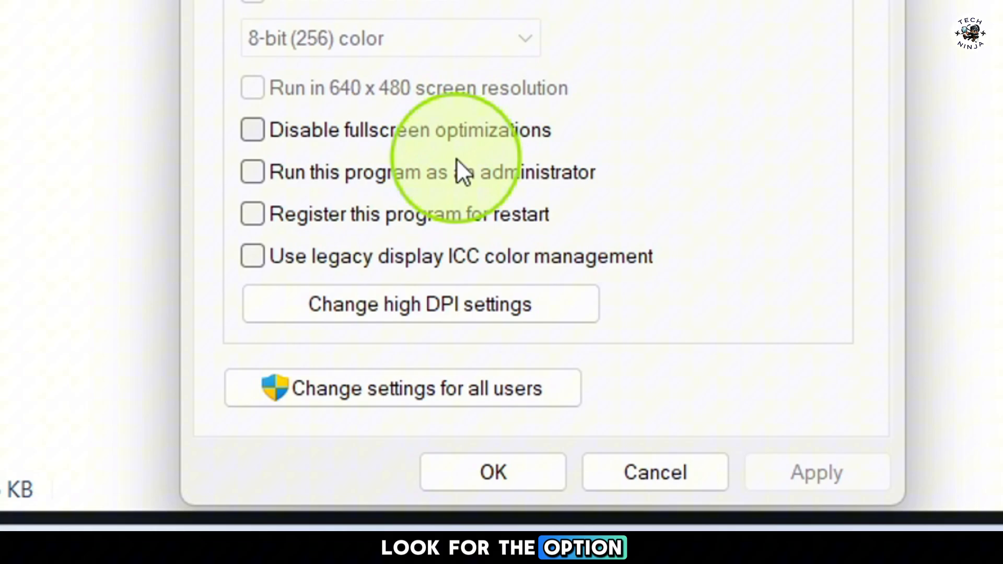
pyautogui.click(252, 172)
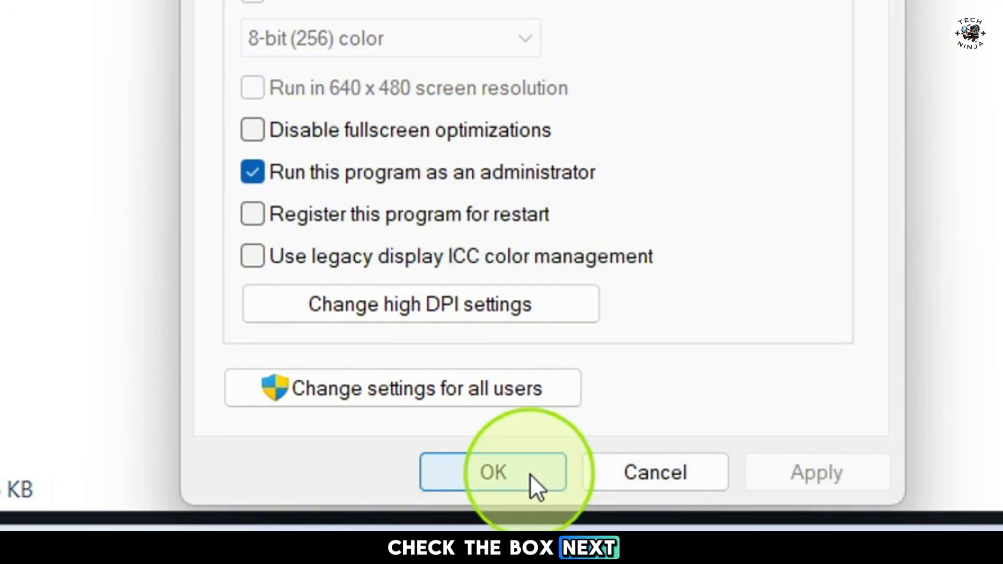
pyautogui.click(493, 473)
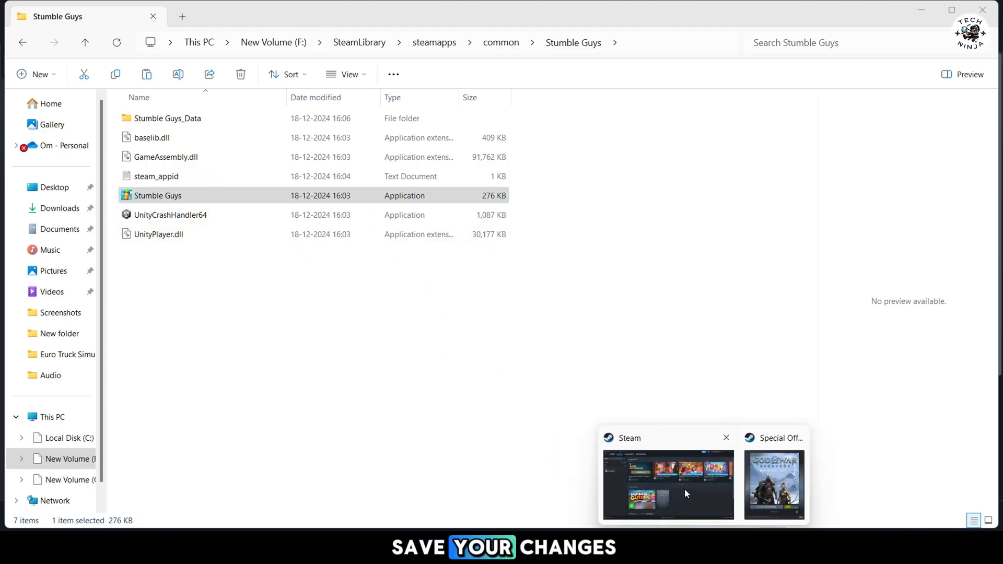
pyautogui.click(668, 484)
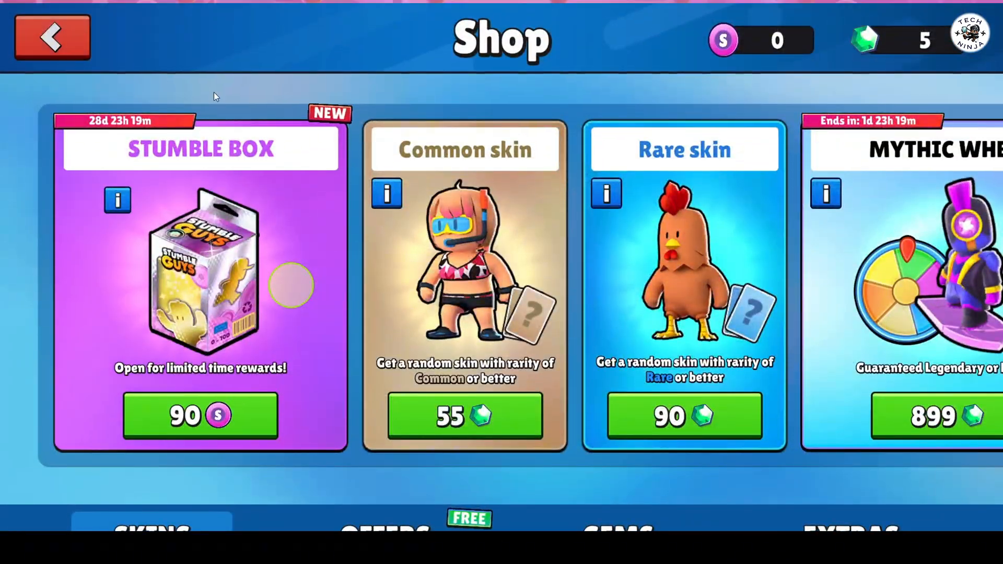
# - Leave the Shop screen via the red back arrow to reach the main lobby
pyautogui.click(52, 36)
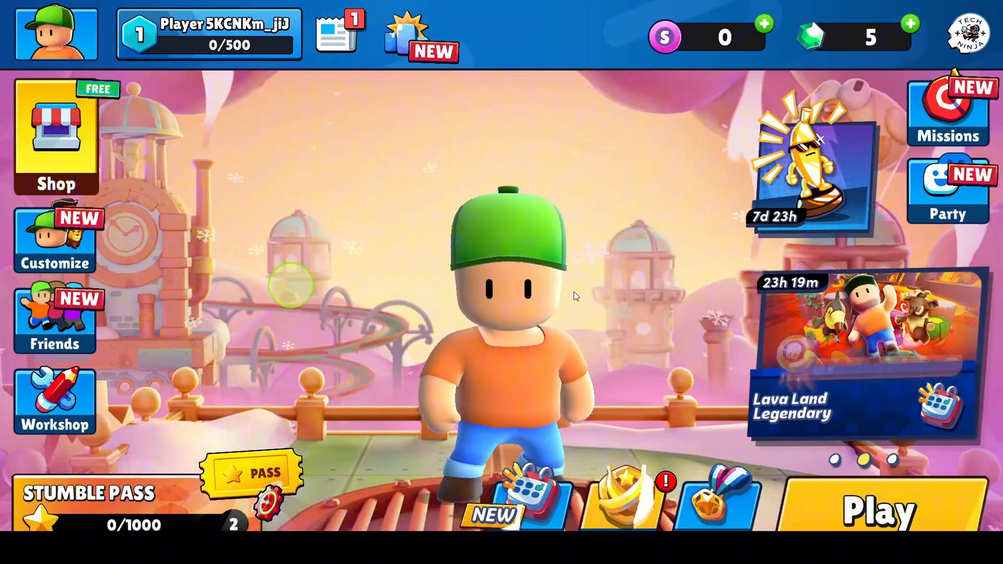